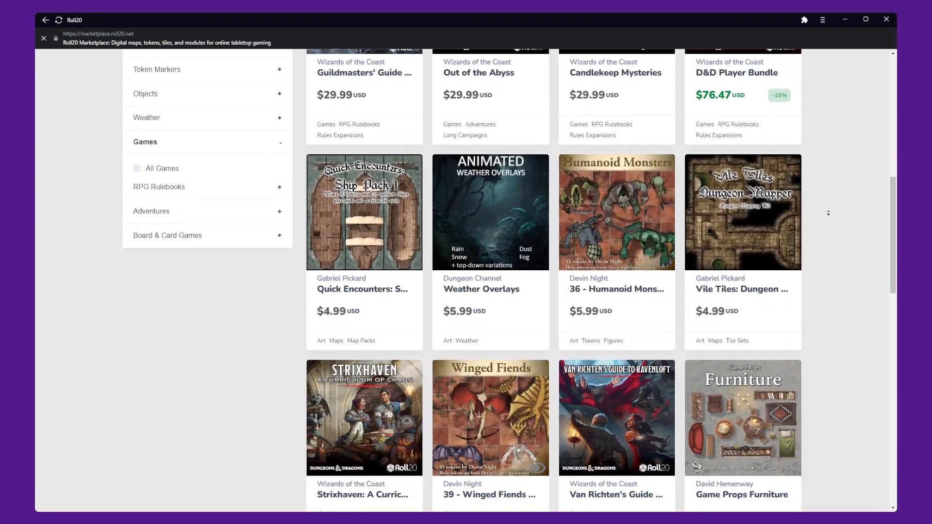
# Step: Create a new game named 'Test' with the Crow's Rest Island module
pyautogui.scroll(-3)
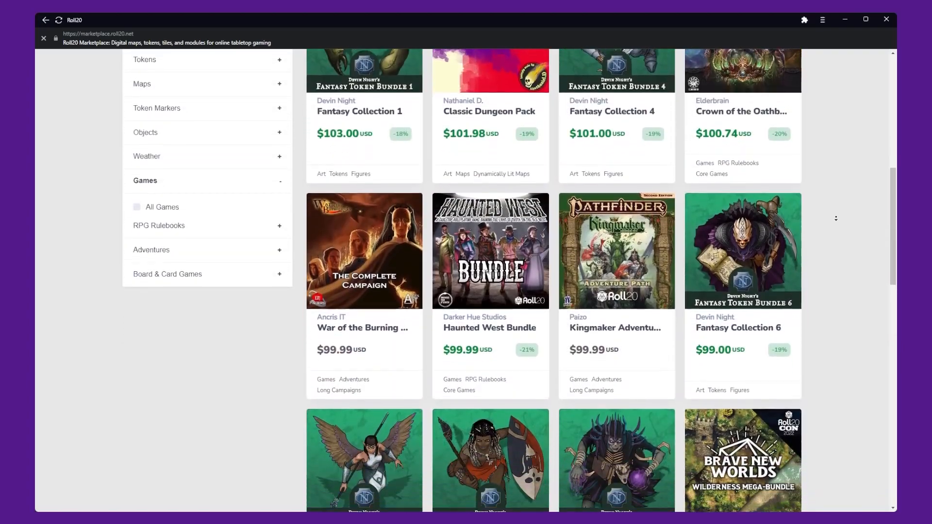
pyautogui.scroll(-3)
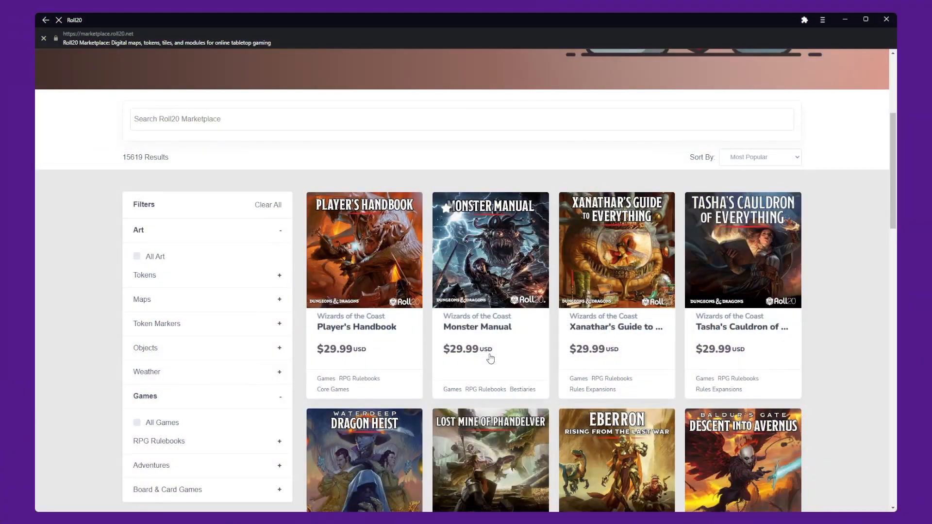
pyautogui.click(489, 249)
pyautogui.write('T')
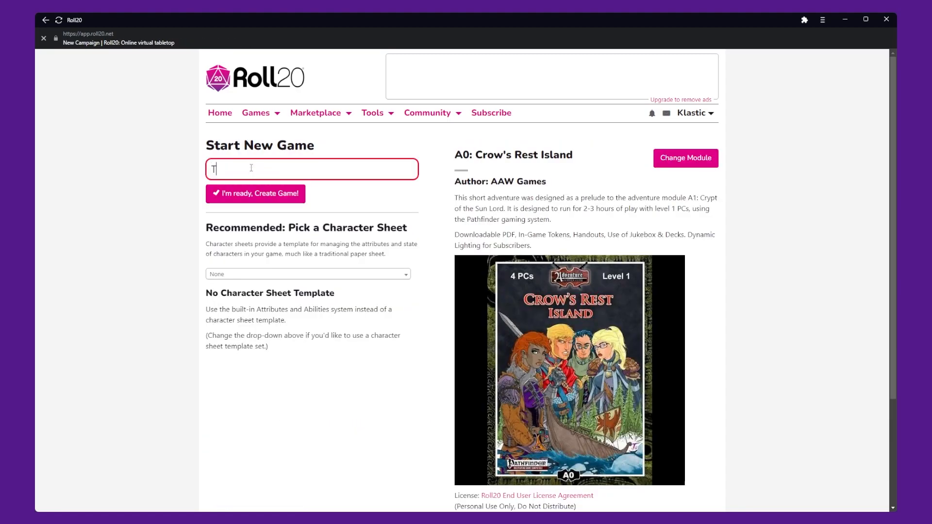
pyautogui.click(255, 193)
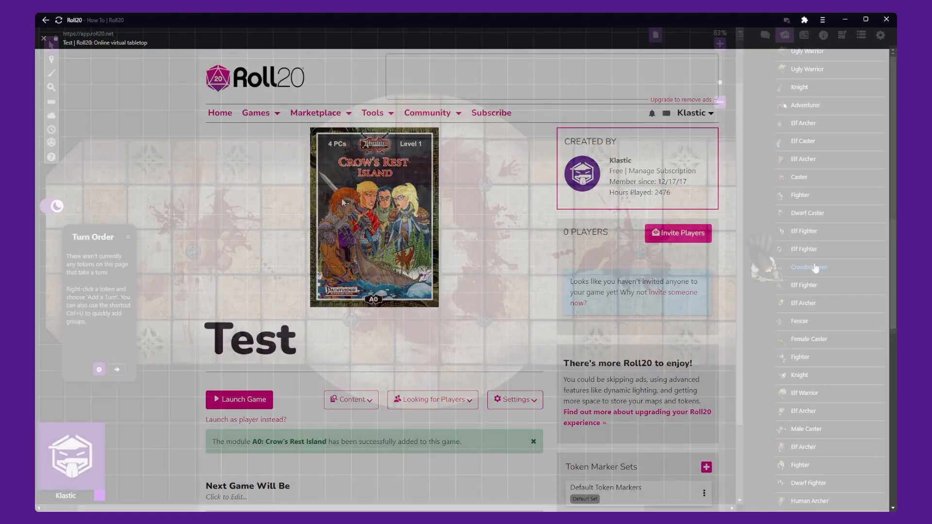
# Step: Launch the Test game and open the Art Library's Free Assets section
pyautogui.click(239, 399)
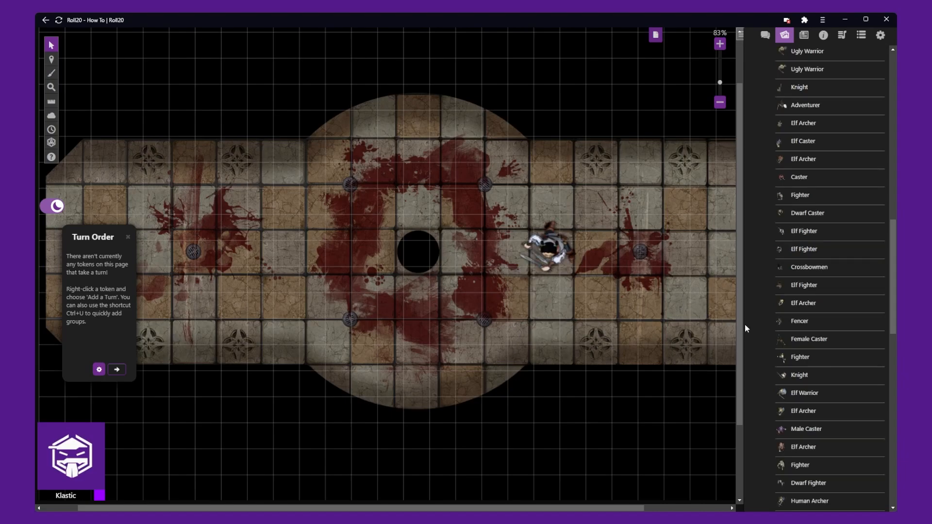
pyautogui.click(784, 34)
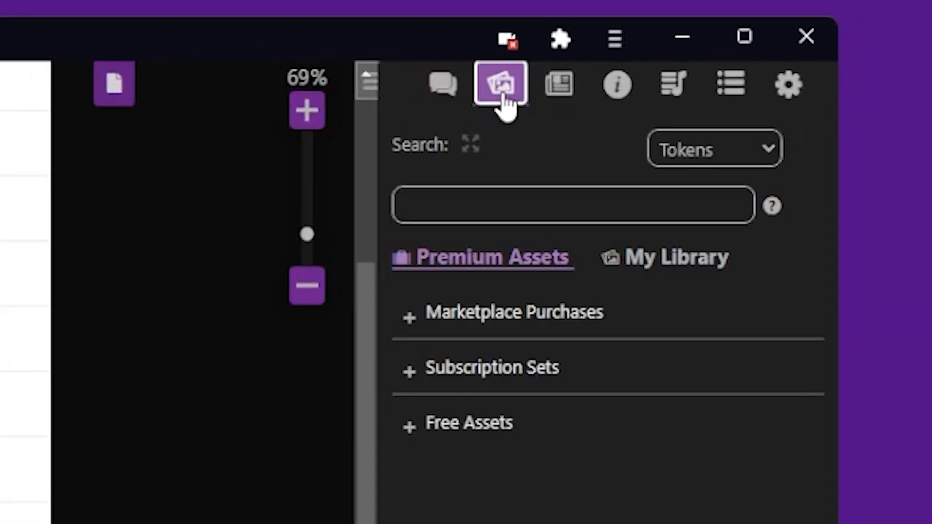
pyautogui.moveTo(410, 442)
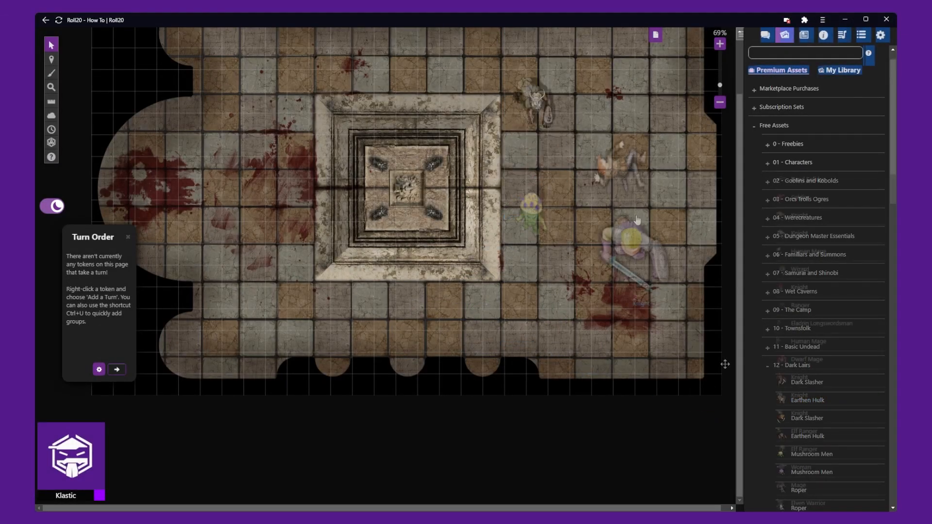
pyautogui.click(792, 162)
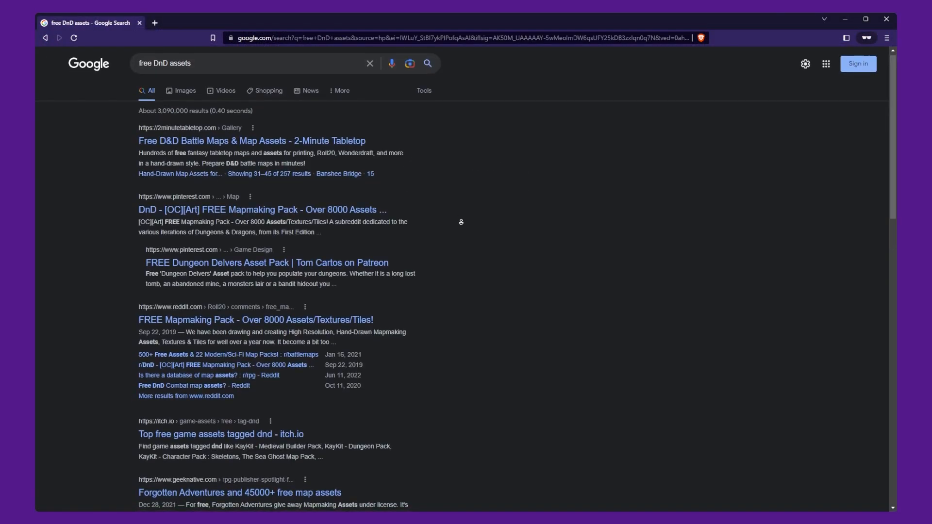
# Step: Scroll through Google results for free D&D assets, including 2-Minute Tabletop and itch.io
pyautogui.scroll(-3)
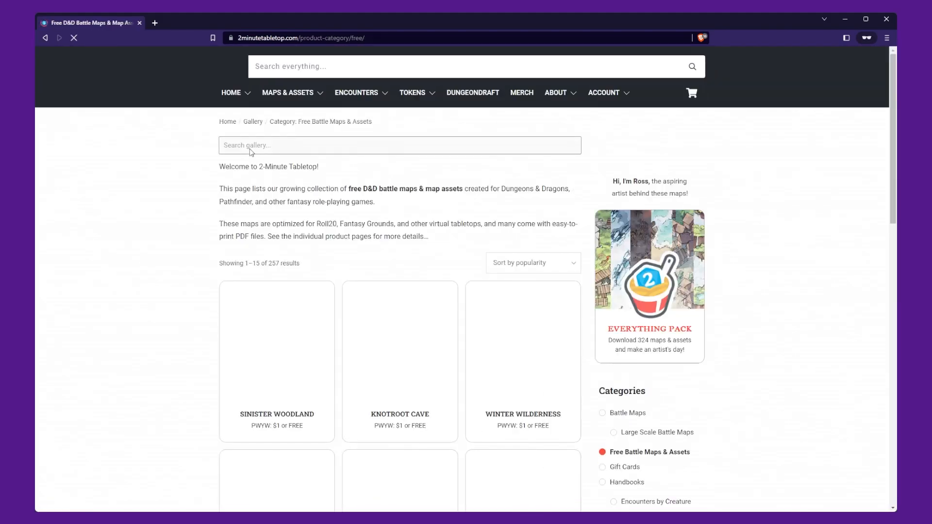
pyautogui.scroll(-3)
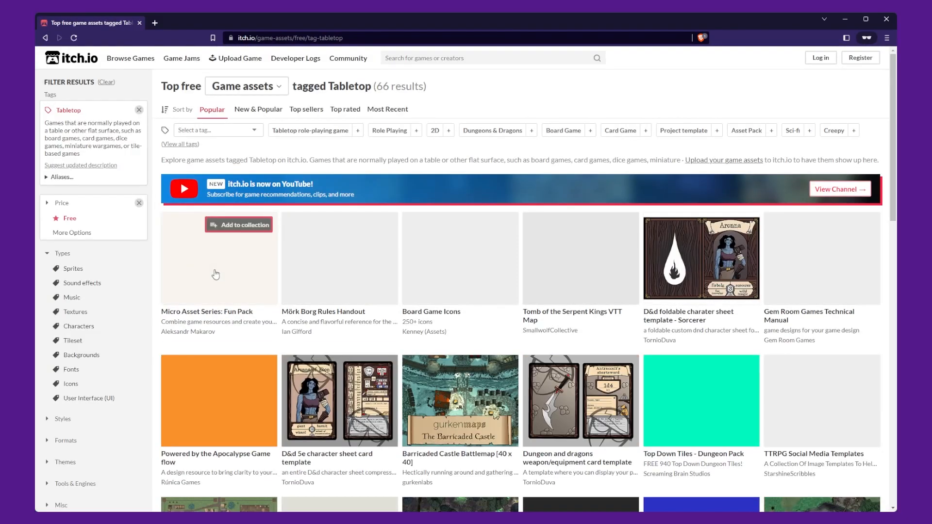
pyautogui.scroll(-3)
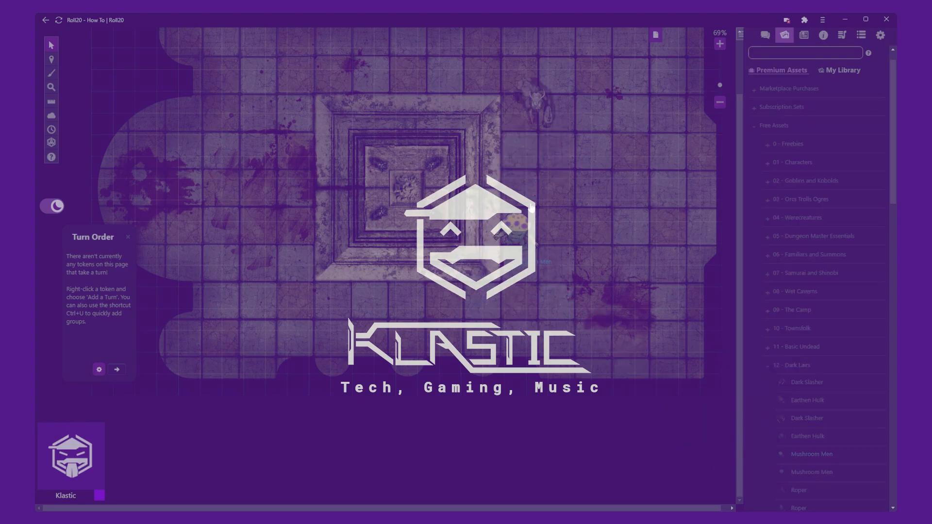
# Step: Expand the '01 - Characters' folder to list tokens like Knight and Wizard
pyautogui.click(791, 162)
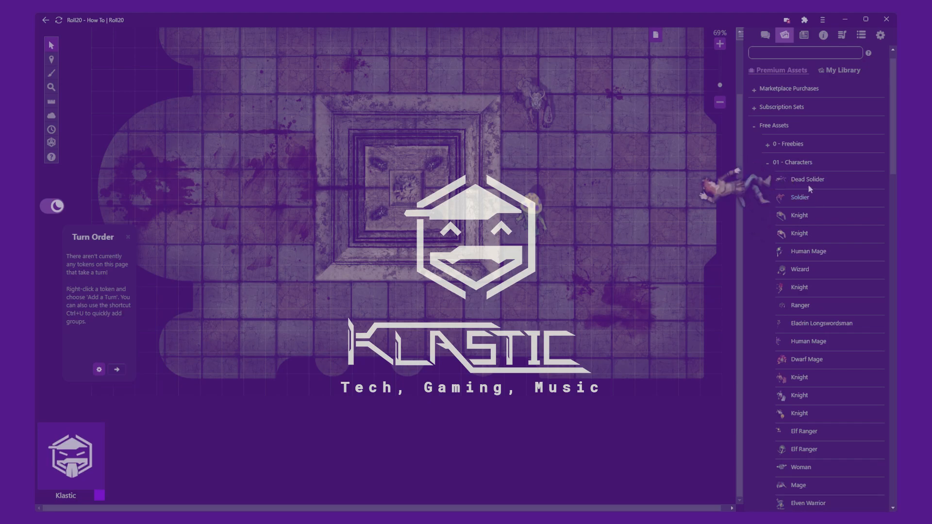